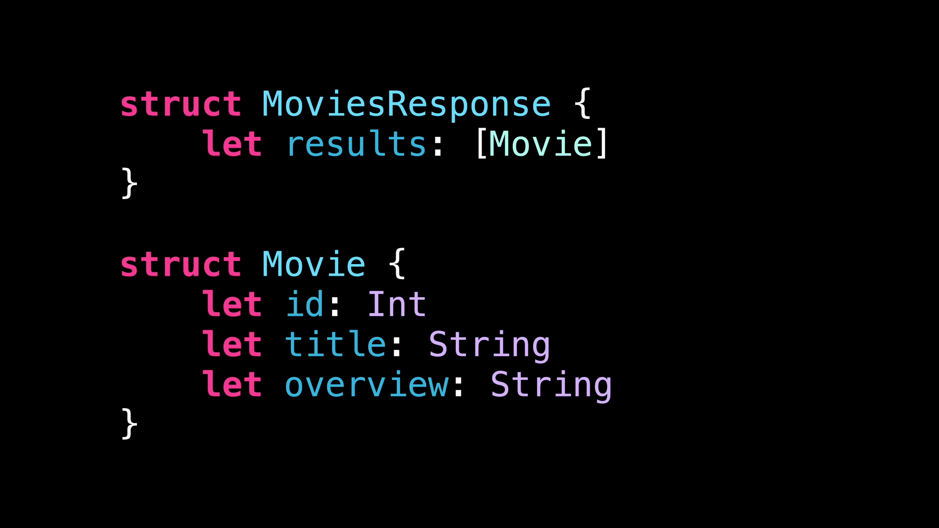
type("func fetchMoviesFromAPI() -> [Movie] {")
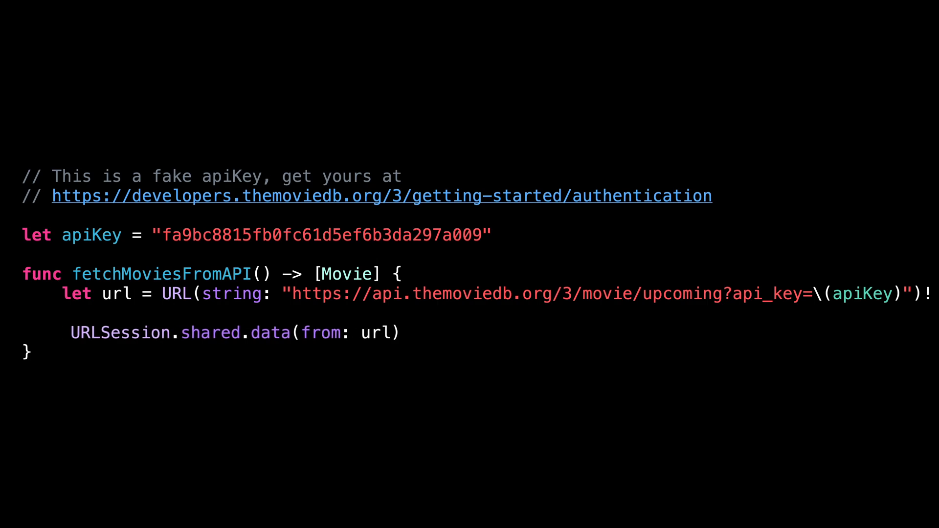
type("try await")
type("async throws ")
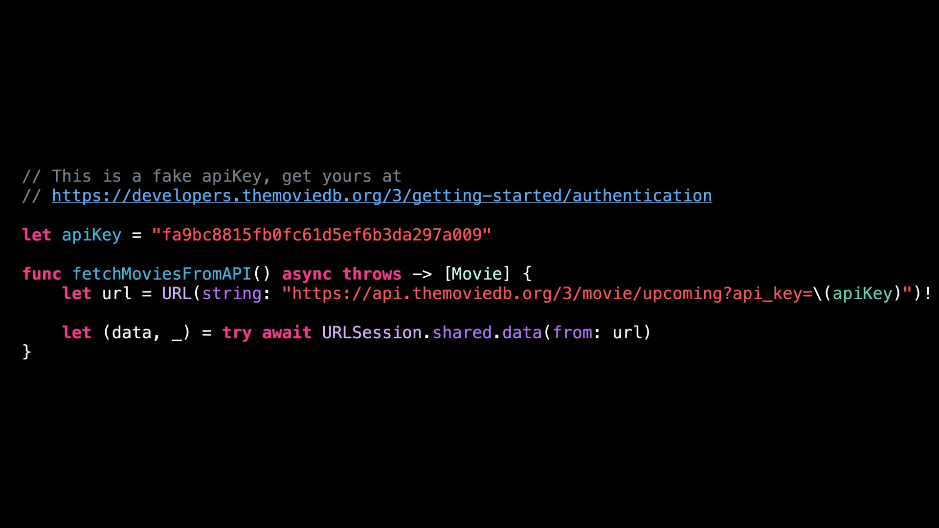
type("JSONDecoder().decode(MoviesResponse.self, from: data")
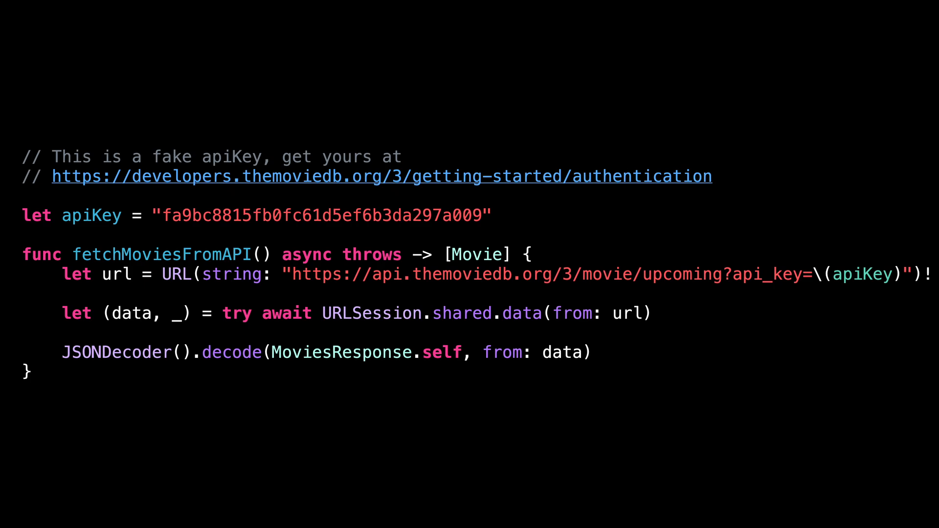
type("try")
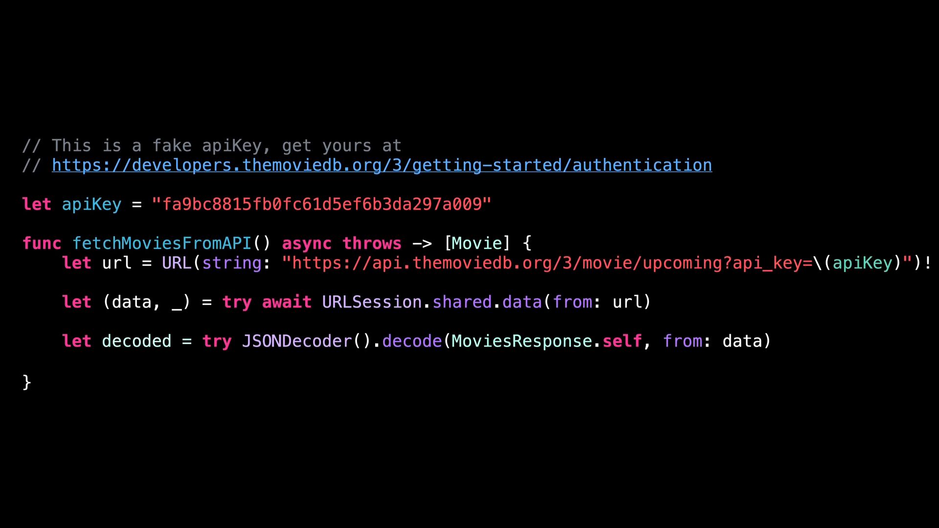
type("return decoded.results")
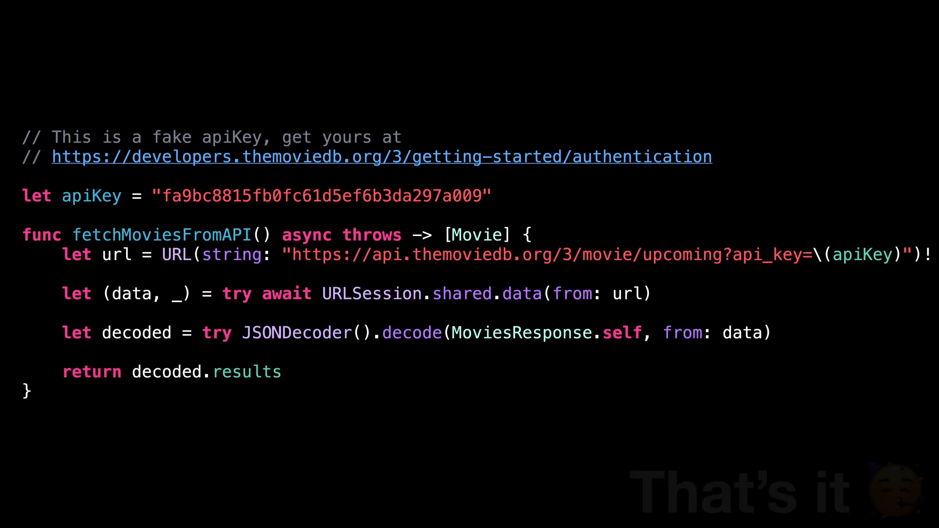